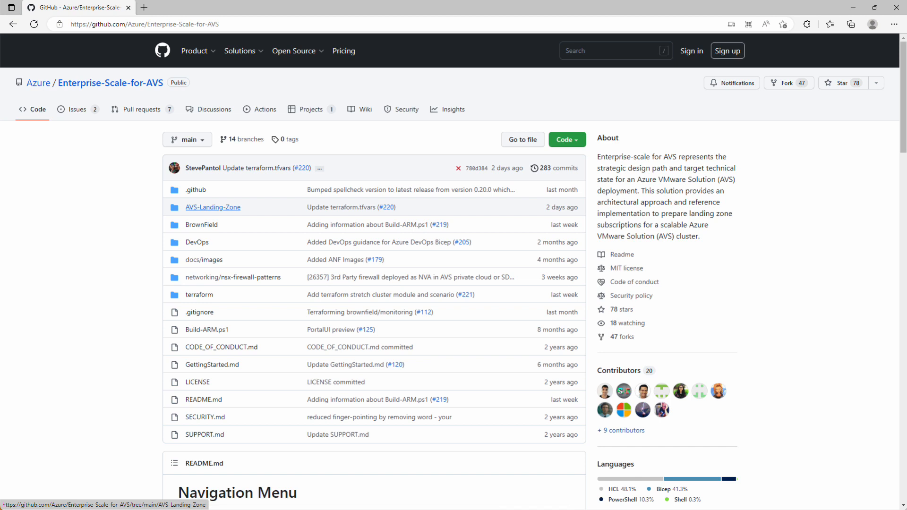
mouse_move(241, 223)
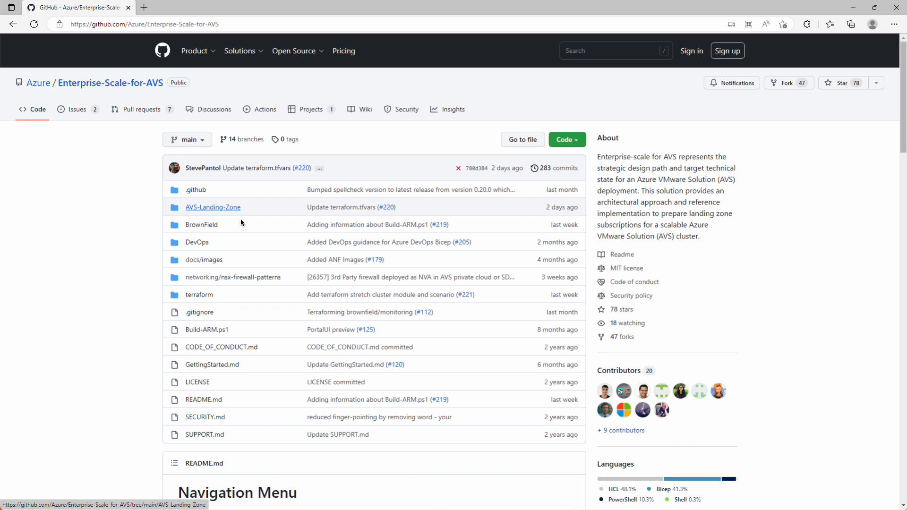
- Browse the repository to AVS-Landing-Zone/GreenField/Terraform
click(212, 207)
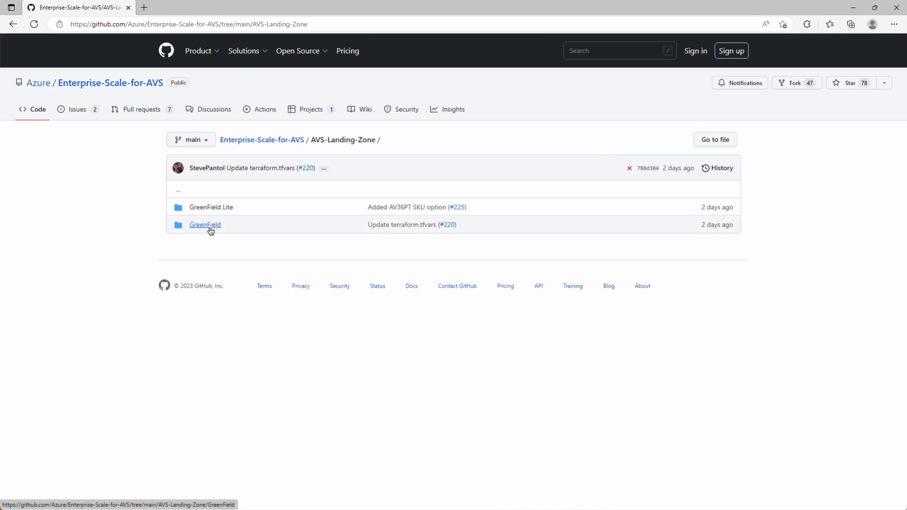
click(205, 225)
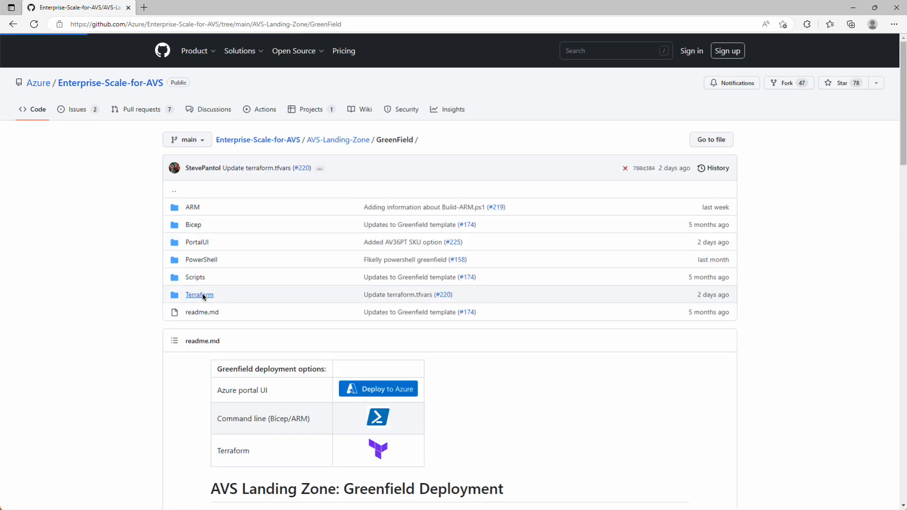
click(199, 295)
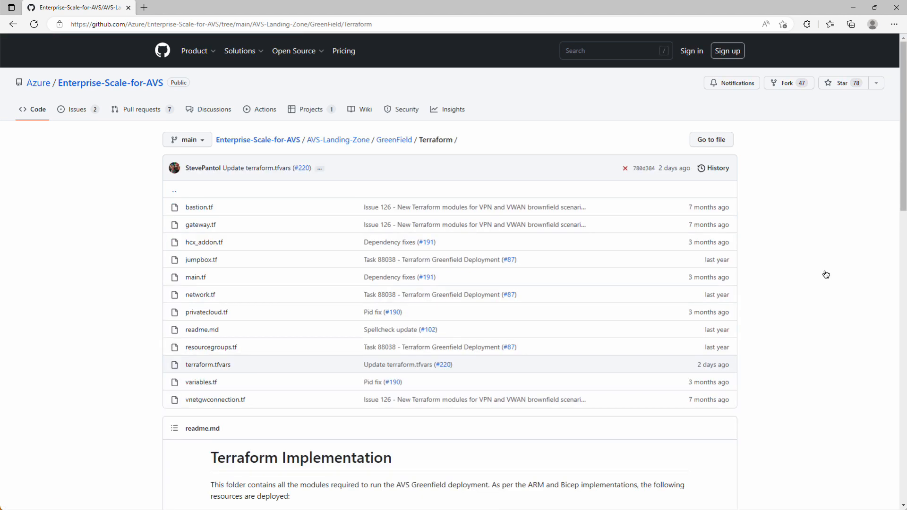
mouse_move(834, 323)
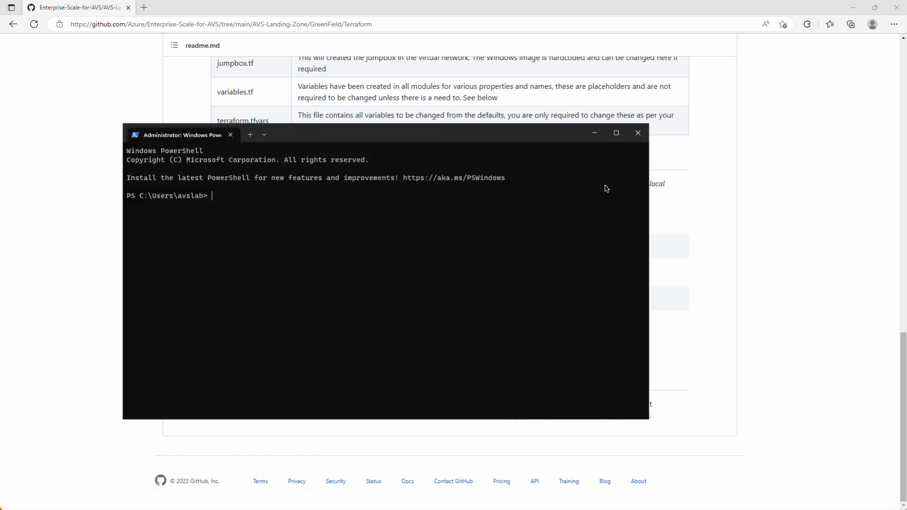
- Confirm the Azure subscription, clone Enterprise-Scale-for-AVS, and cd into the cloned folder
text(az l)
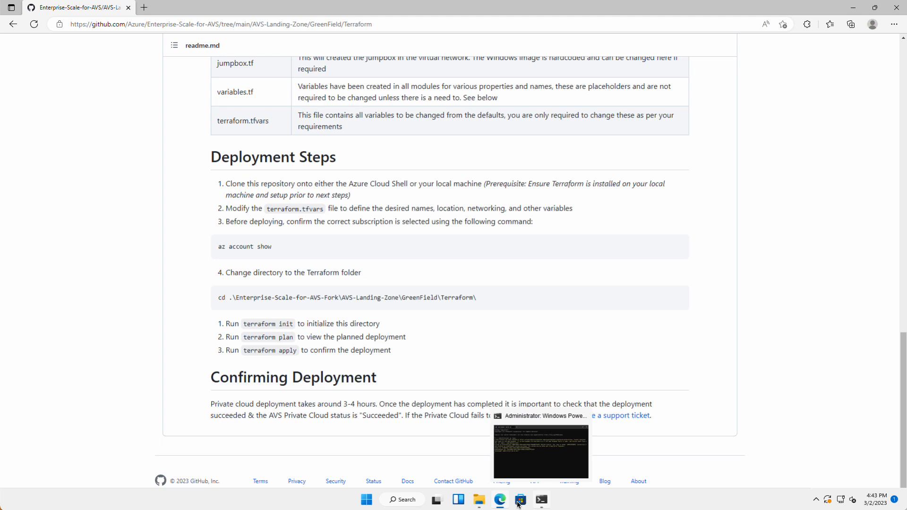
click(520, 500)
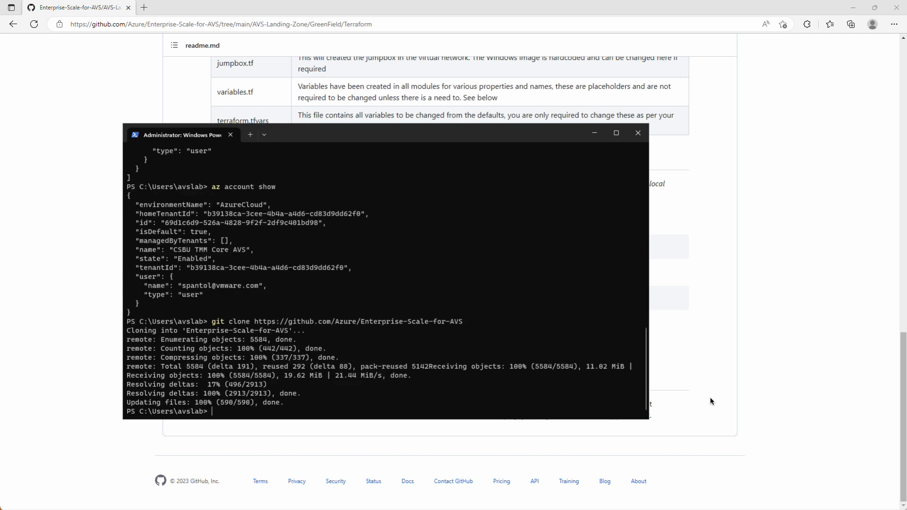
text(cd Enter)
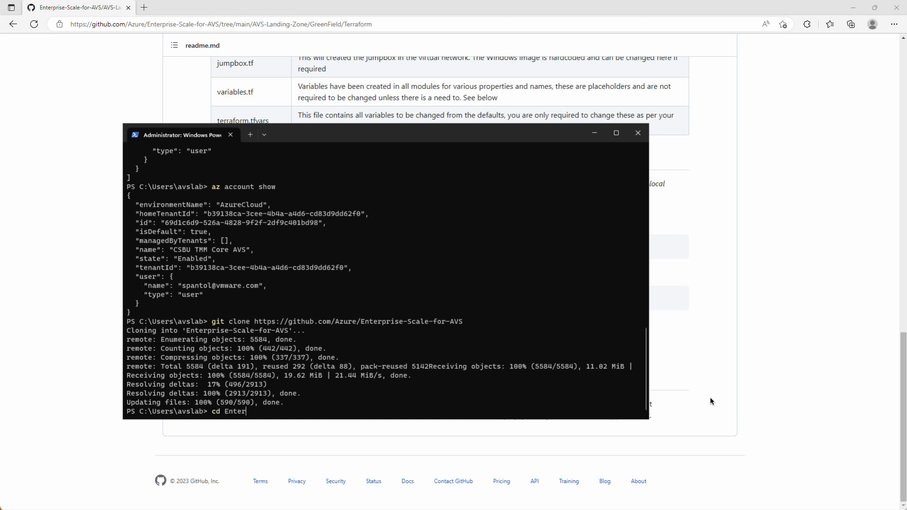
key(Enter)
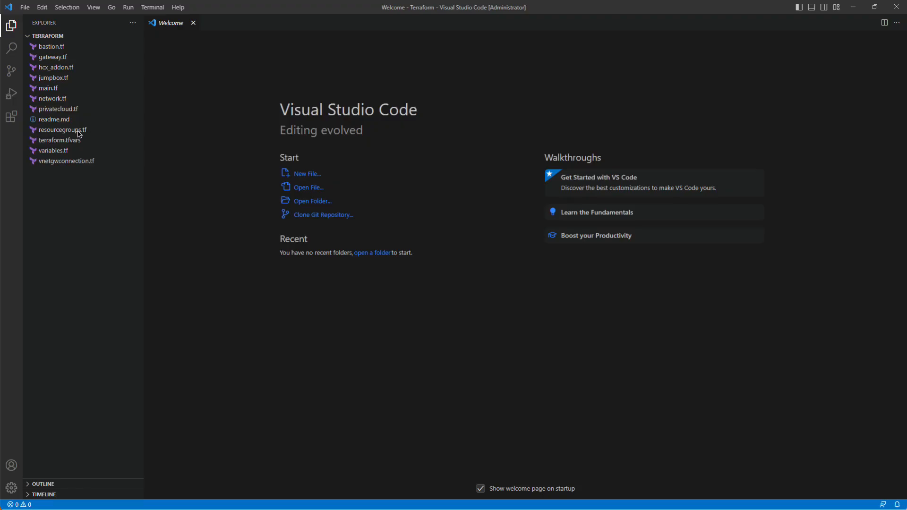
- In terraform.tfvars, set region westus and network block 192.168.92.0/22
double_click(57, 140)
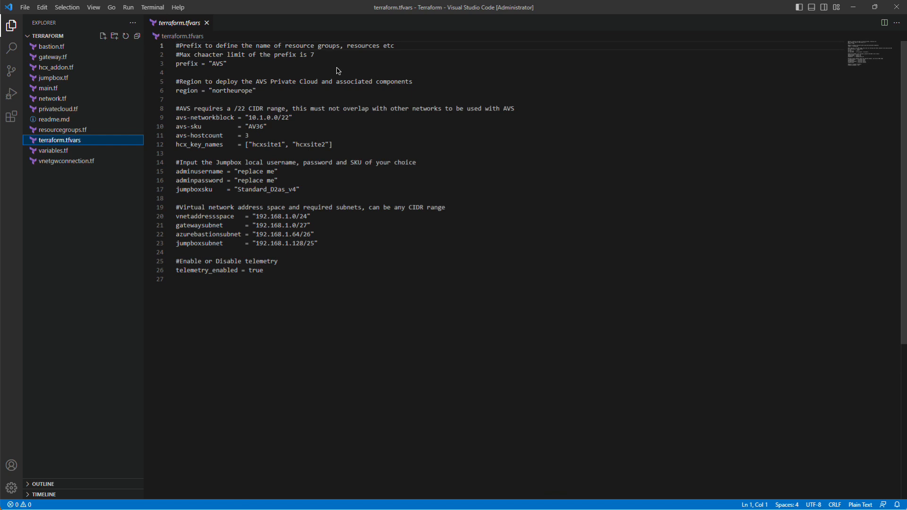
mouse_move(236, 67)
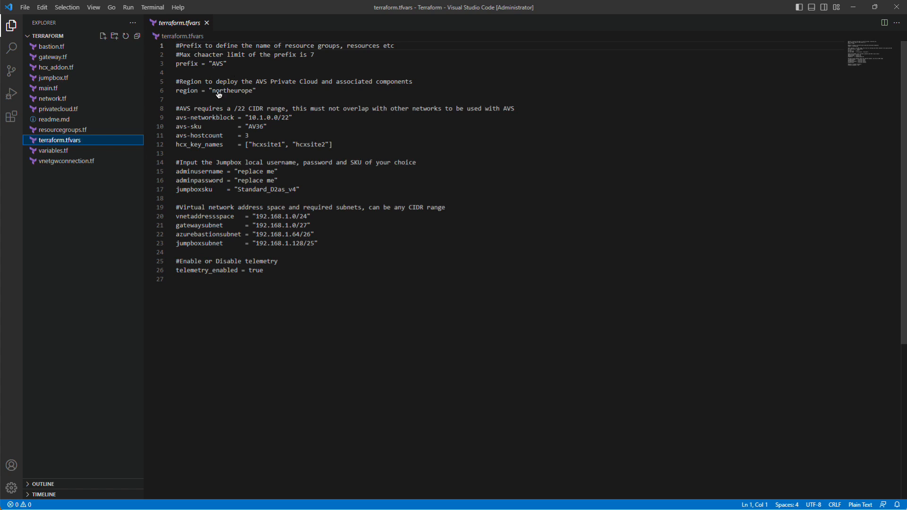
text(westus)
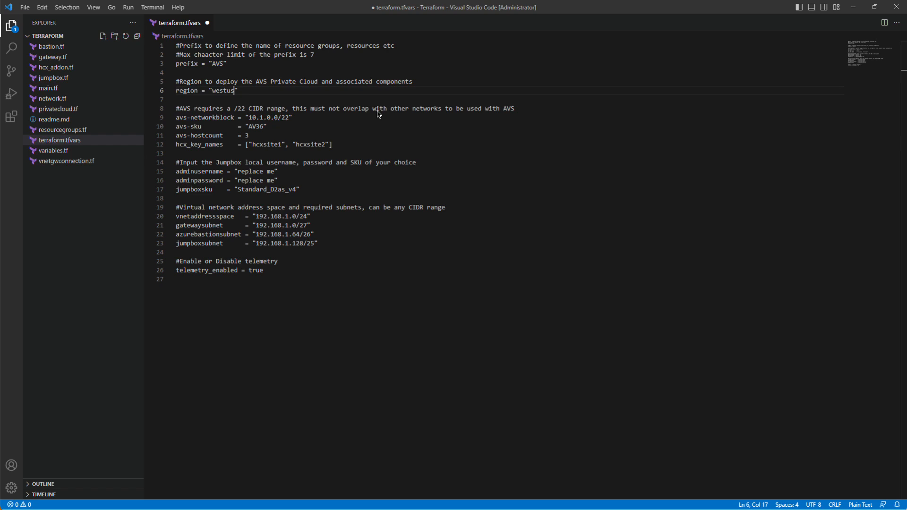
double_click(262, 118)
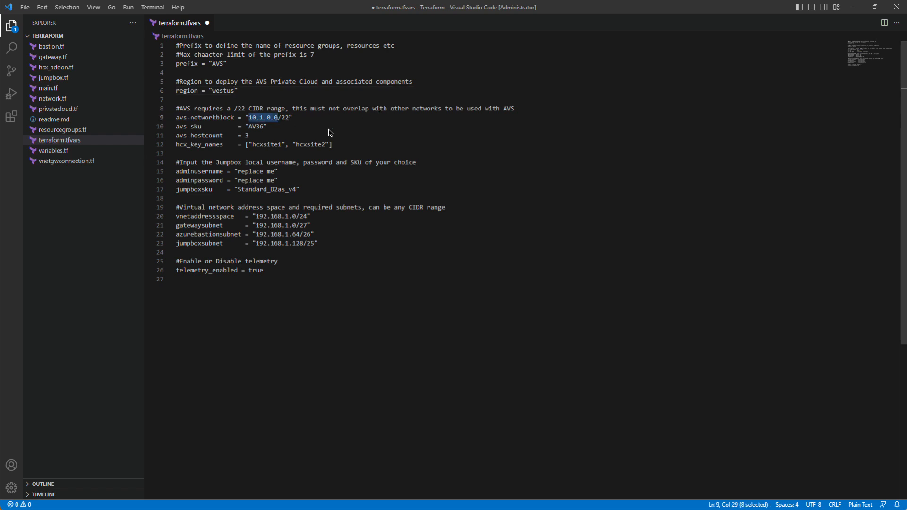
text(192)
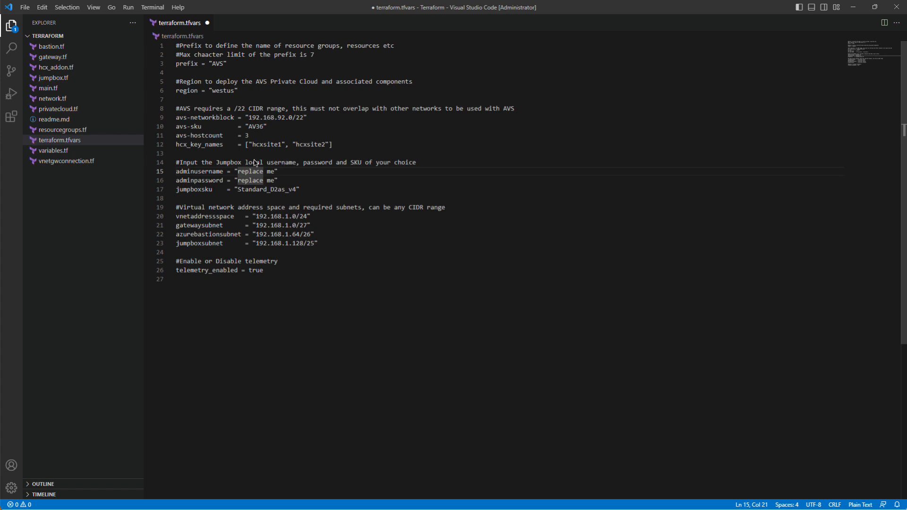
mouse_move(273, 177)
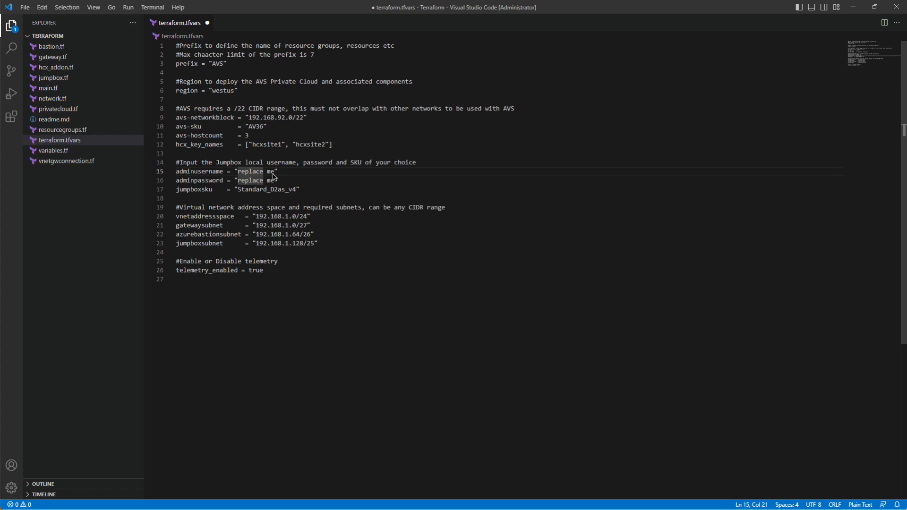
- Set jumpbox admin user avsadmin and its password, and edit the subnet ranges
text(avsadmi)
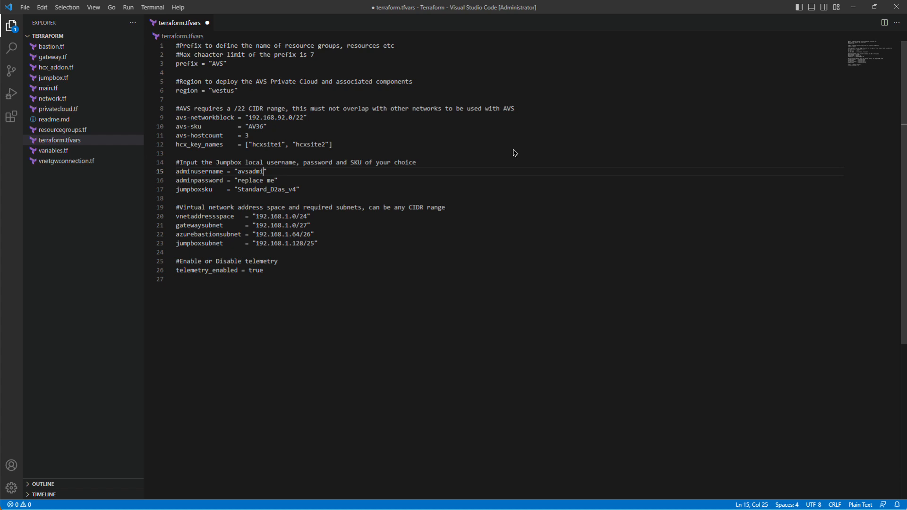
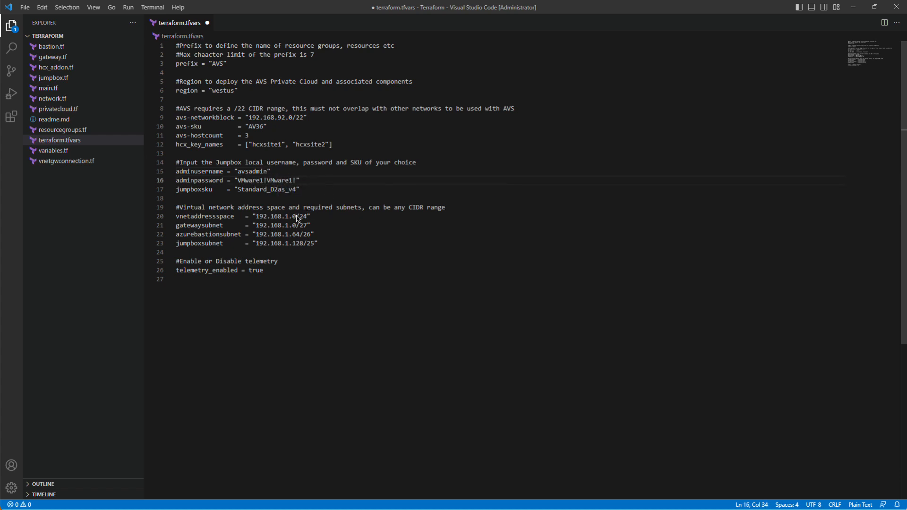
drag(276, 216, 308, 216)
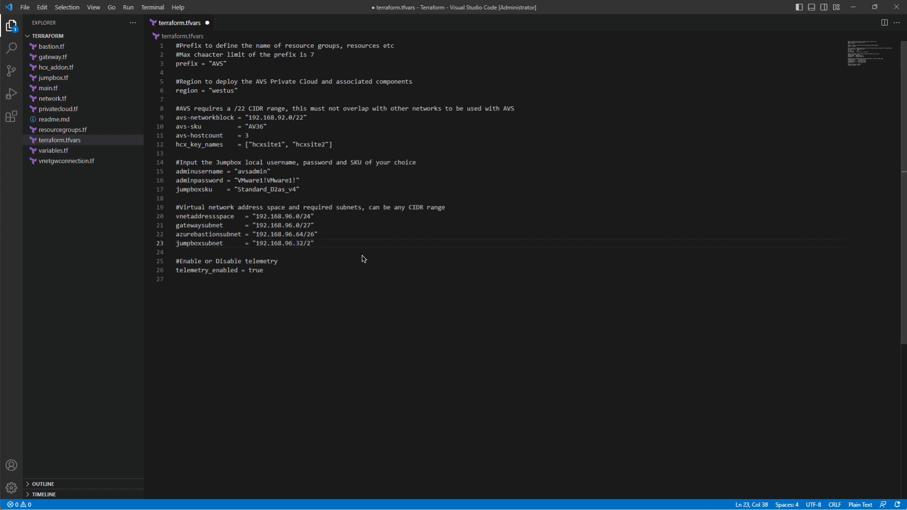
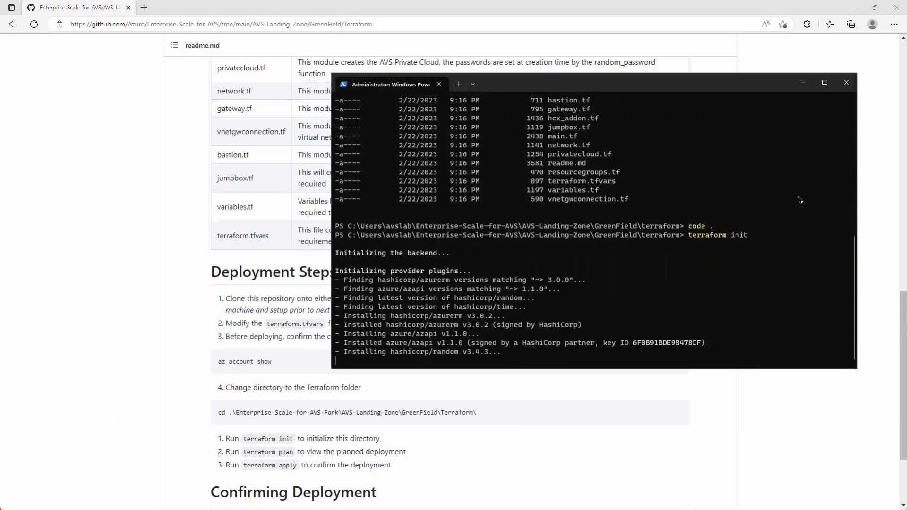
- Run terraform apply, confirm with yes, and follow resource creation progress
text(ter)
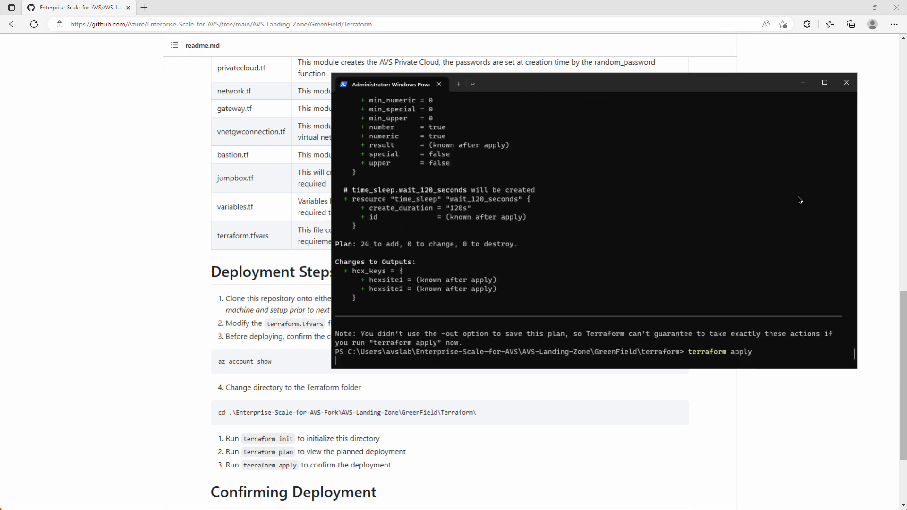
click(824, 83)
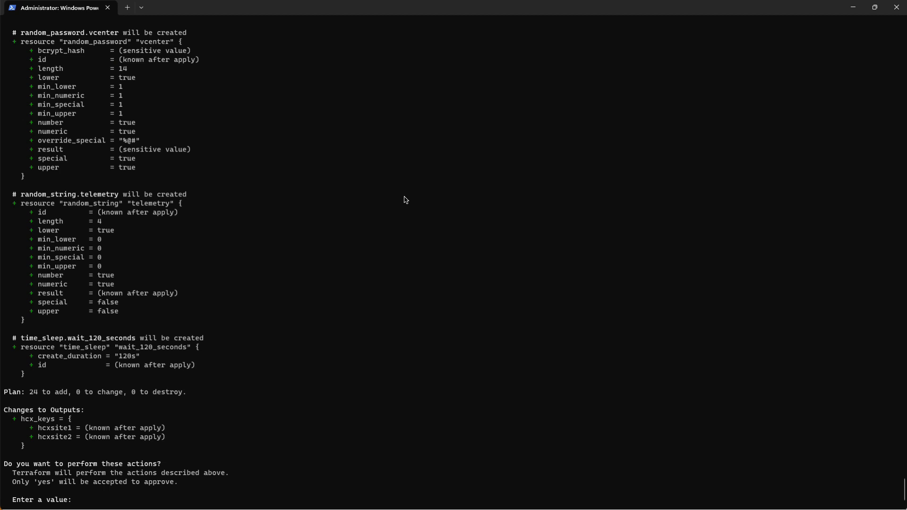
text(yes)
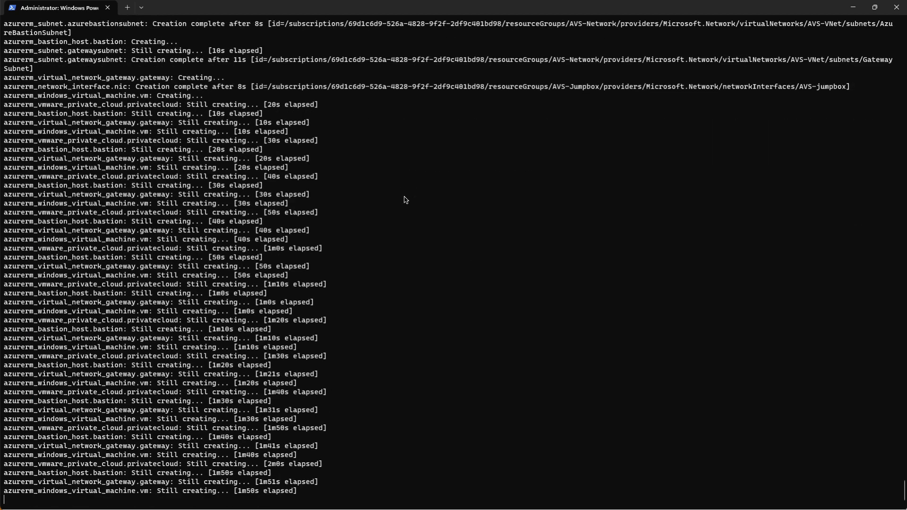
scroll(down, 3)
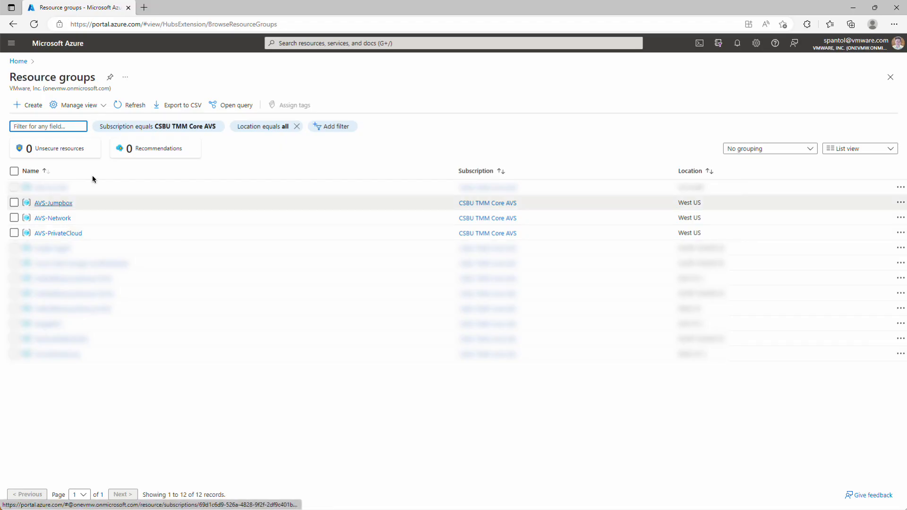
mouse_move(90, 210)
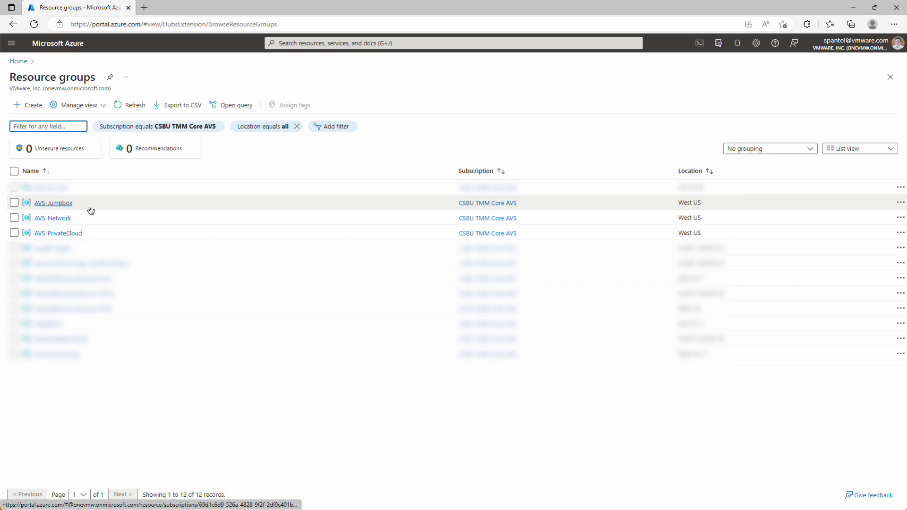
mouse_move(72, 213)
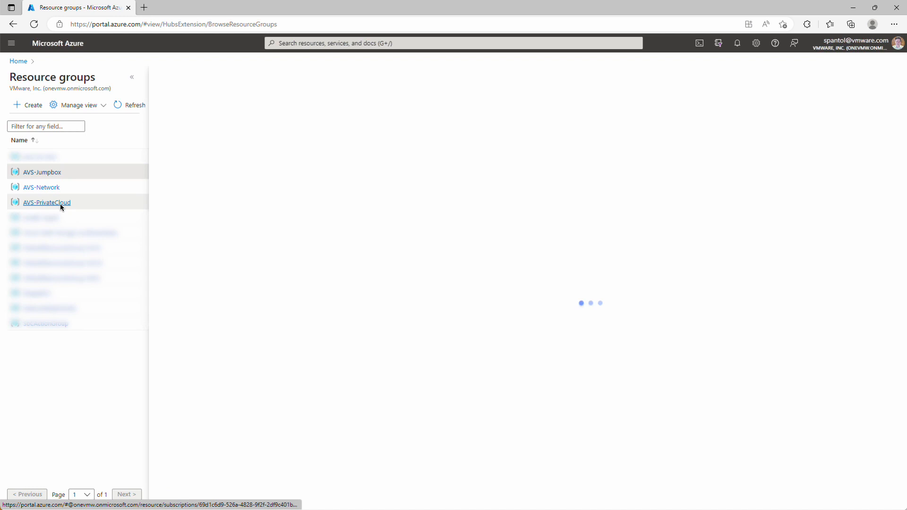
- Review the AVS-Jumpbox, AVS-Network and AVS-PrivateCloud groups, then the AVS-SDDC overview
click(42, 172)
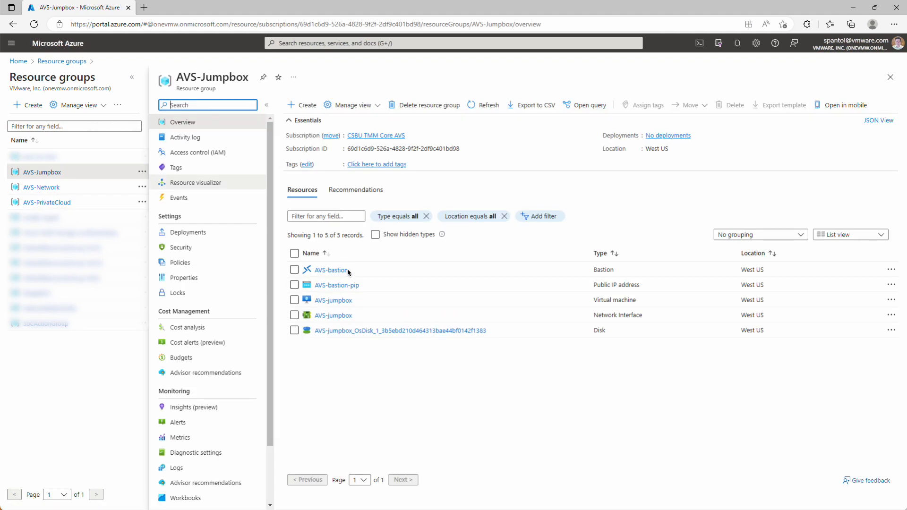
mouse_move(397, 295)
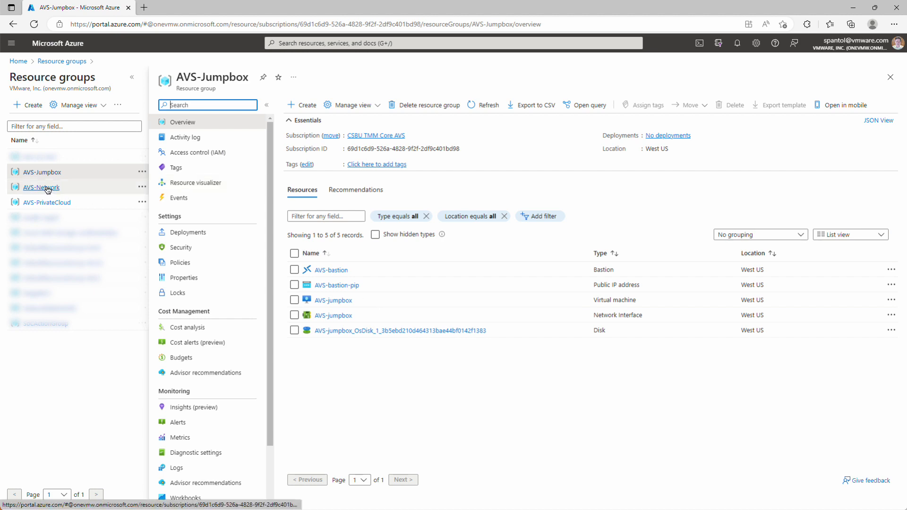
click(41, 187)
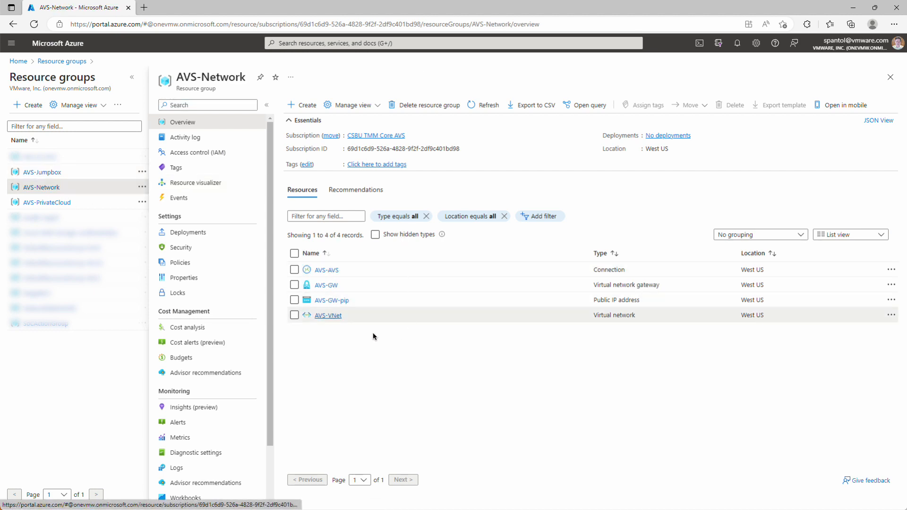
mouse_move(378, 307)
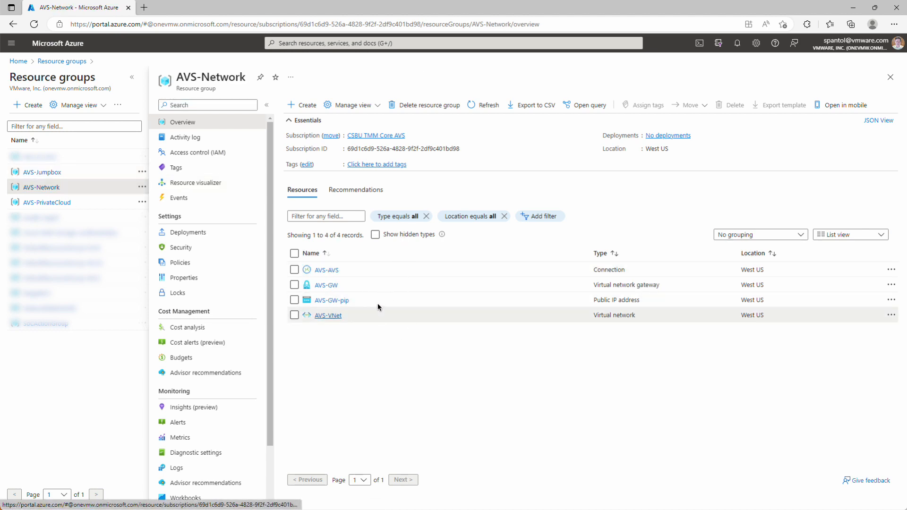
click(47, 202)
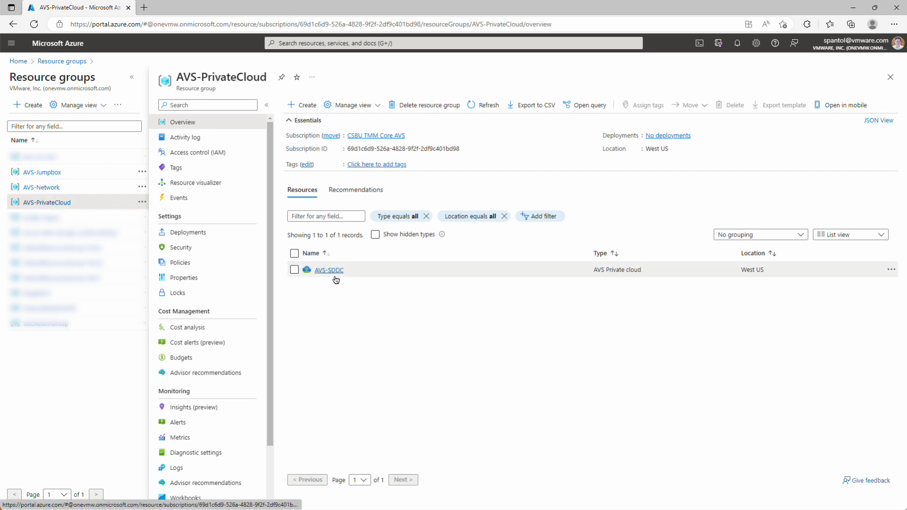
click(328, 270)
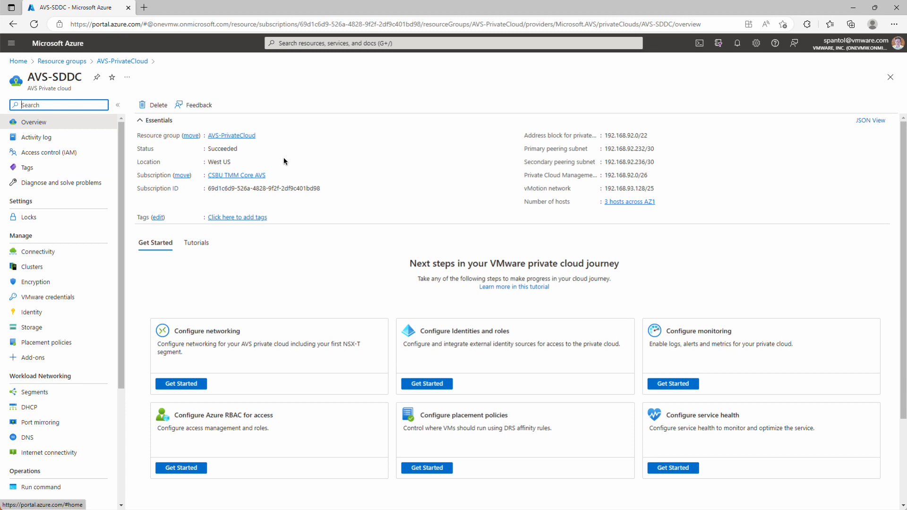
mouse_move(245, 155)
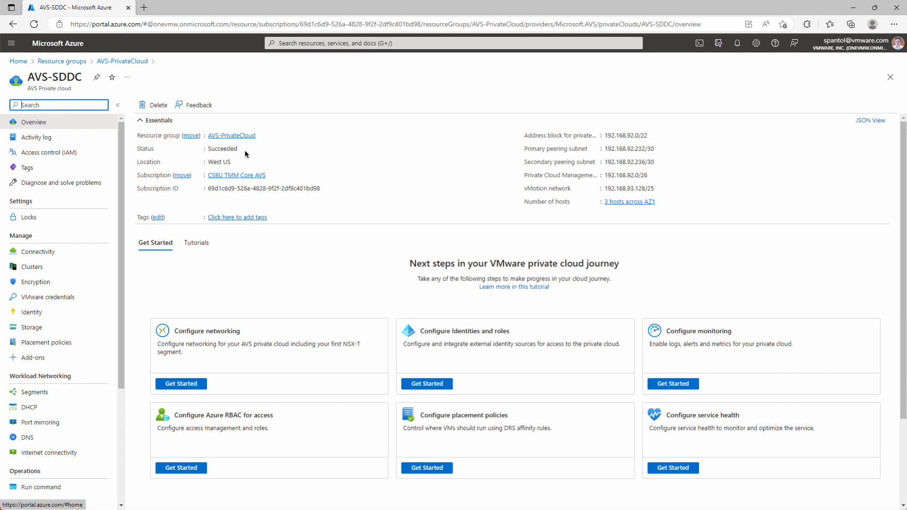
mouse_move(121, 84)
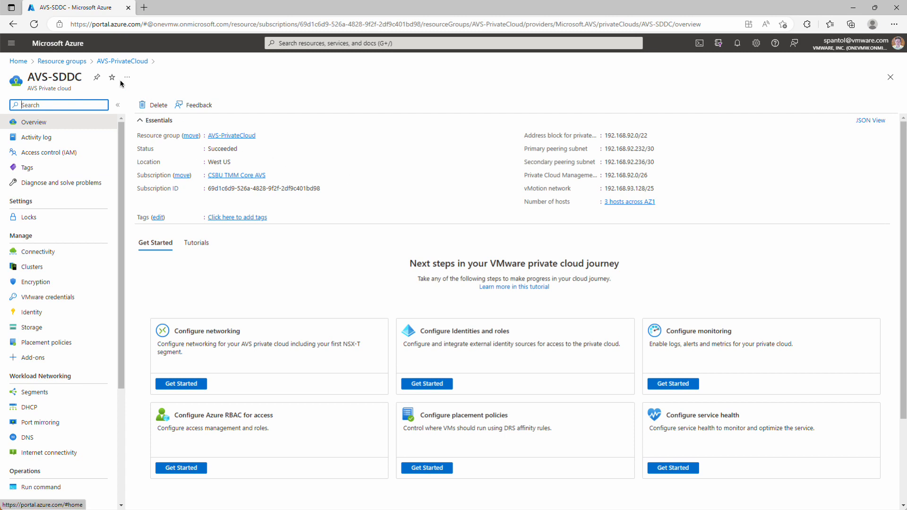
- Open the AVS-jumpbox VM from AVS-Jumpbox and start a Bastion connection
click(61, 61)
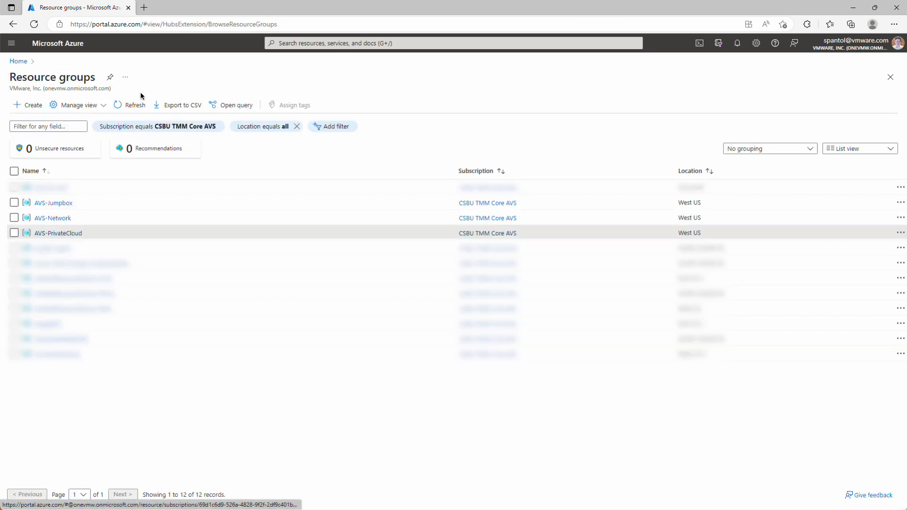
click(54, 203)
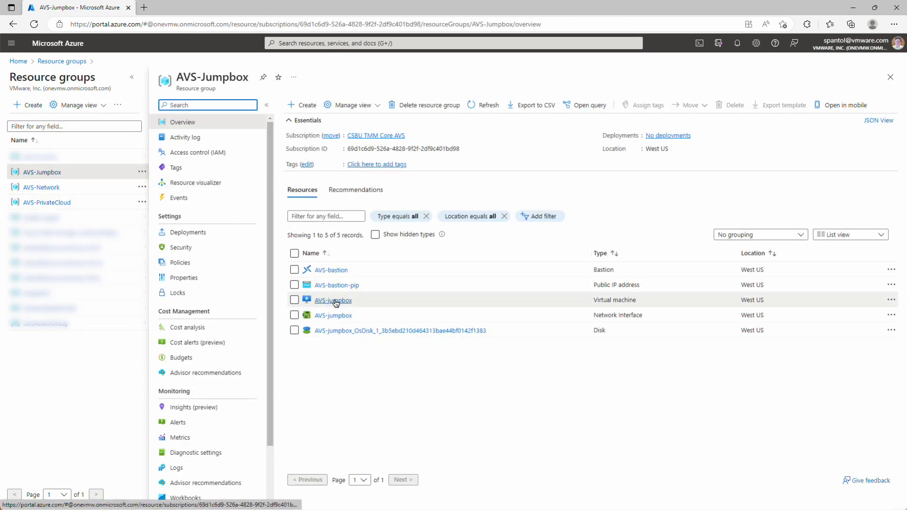
click(333, 299)
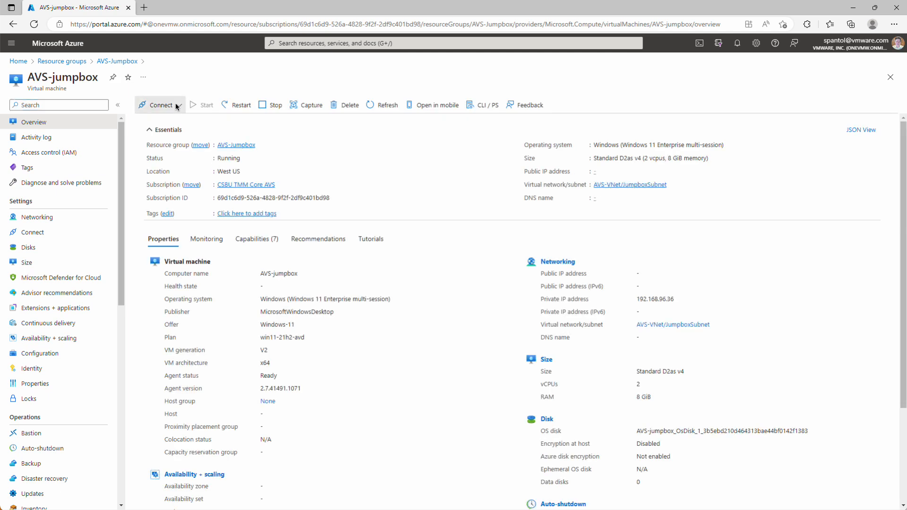
click(27, 433)
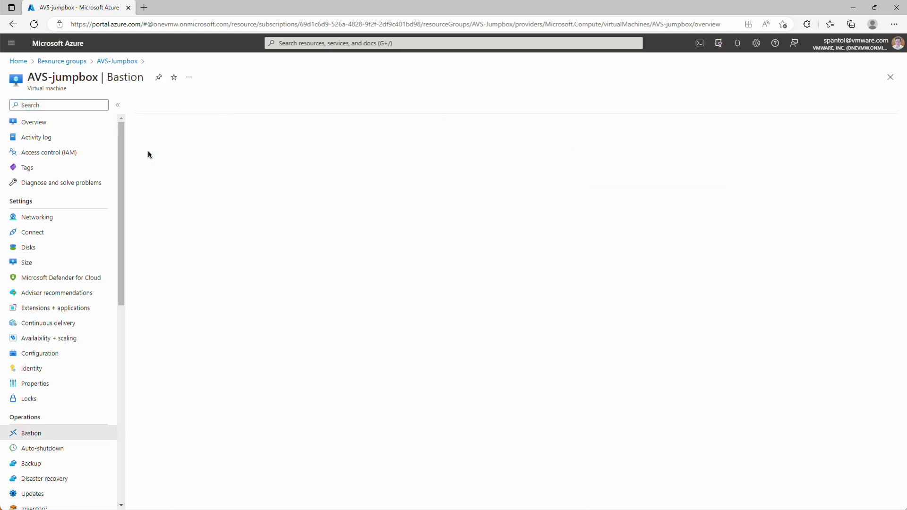
- Connect to AVS-jumpbox through Bastion as avsadmin in a new browser tab
click(28, 433)
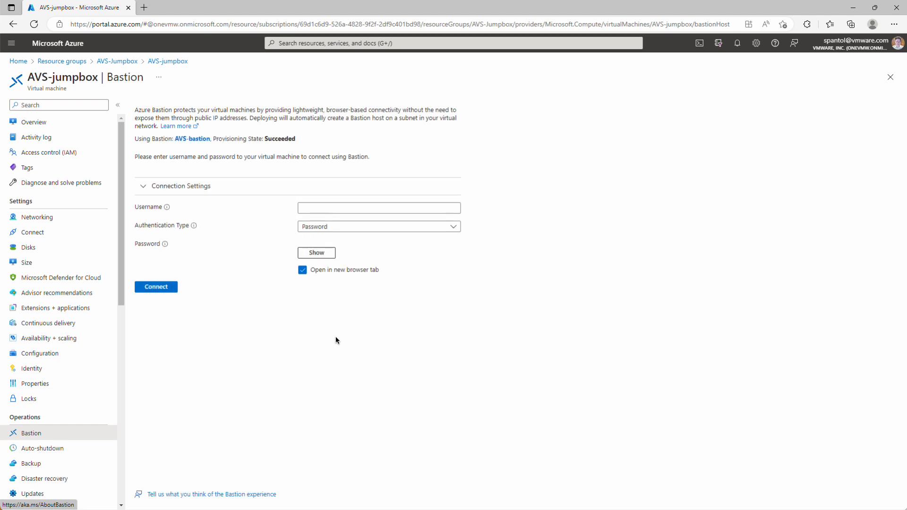
click(379, 208)
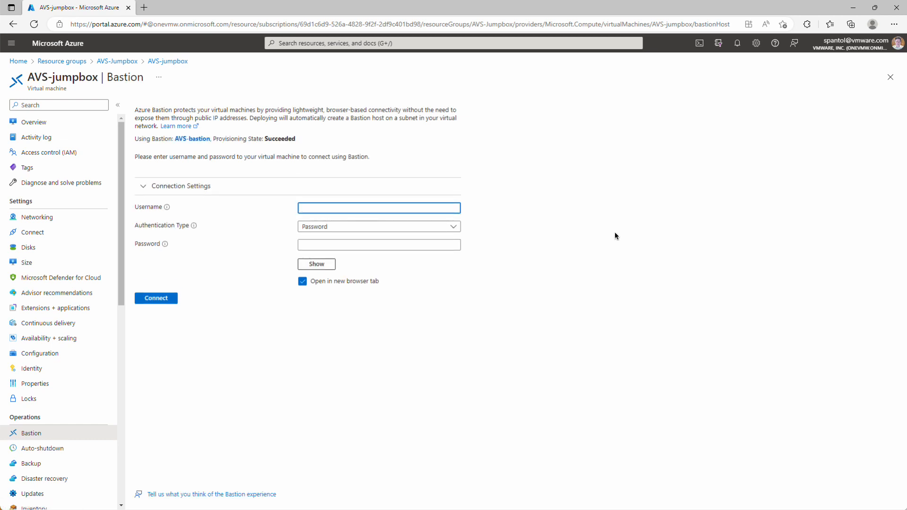
text(avsadmin)
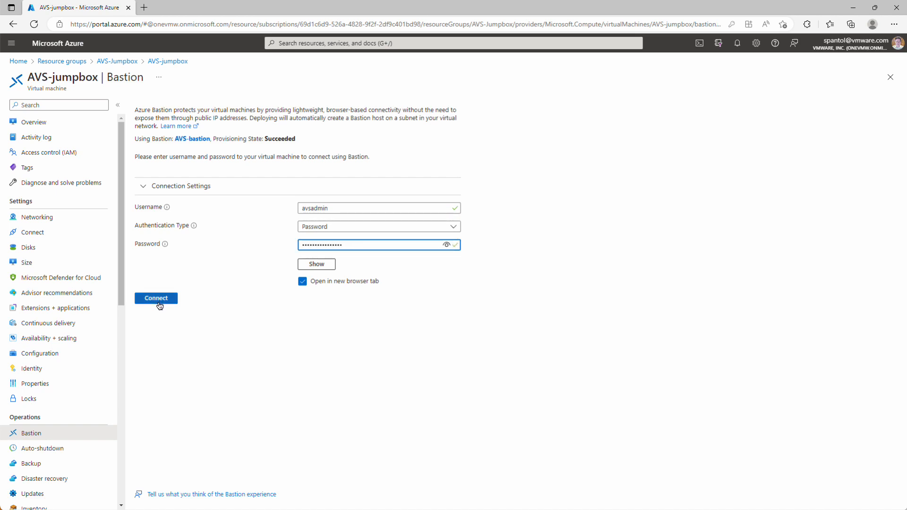
click(155, 298)
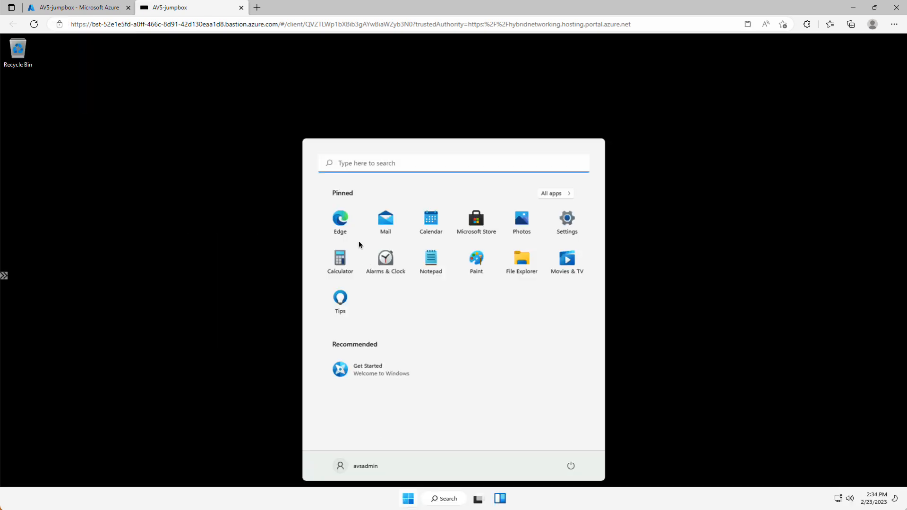
- Return to the Azure portal and open Resource groups in a new tab
click(78, 7)
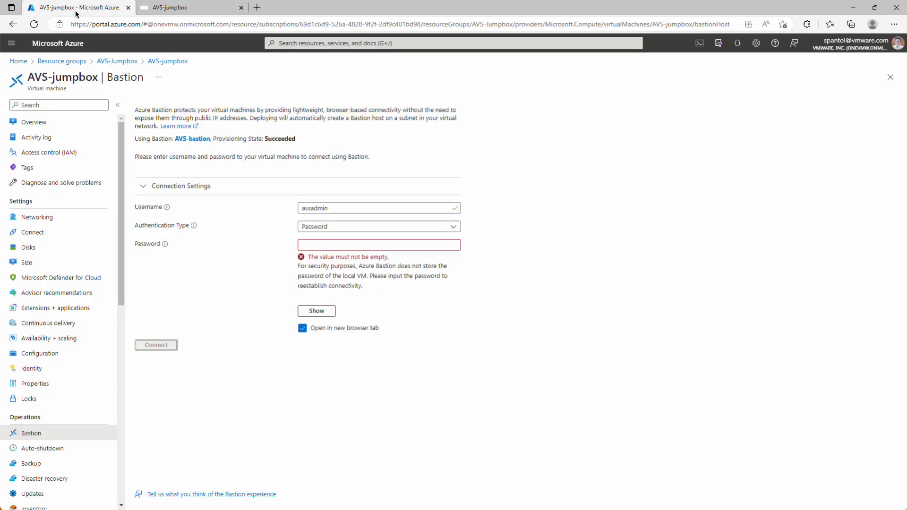
click(156, 345)
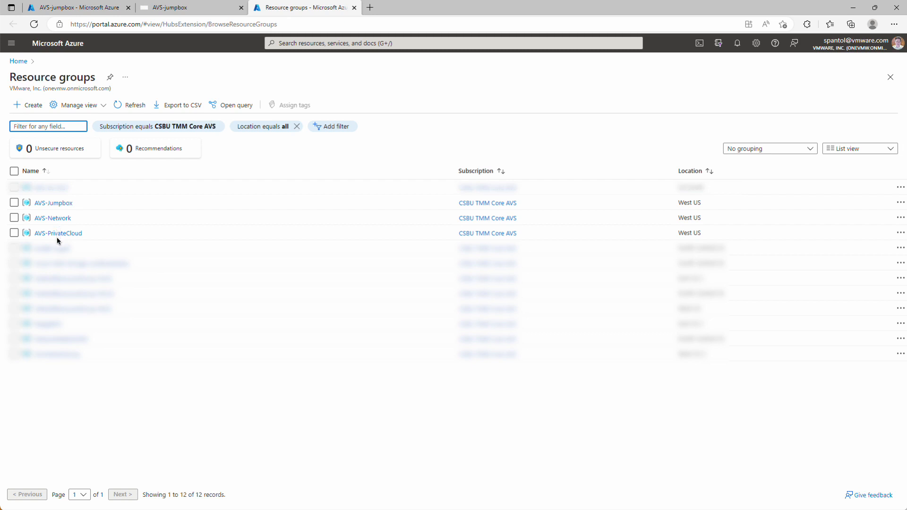
- View AVS-SDDC's vCenter and NSX-T credentials, then return to the jumpbox session
click(58, 233)
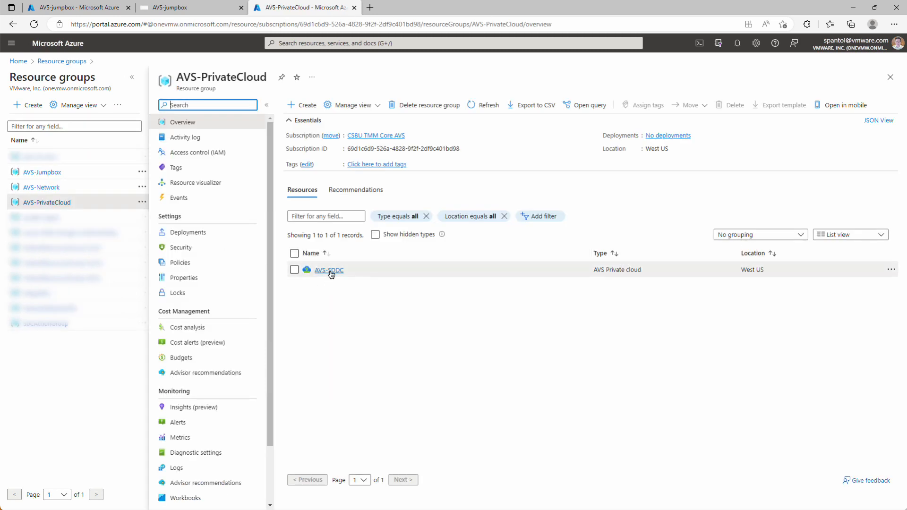
click(328, 270)
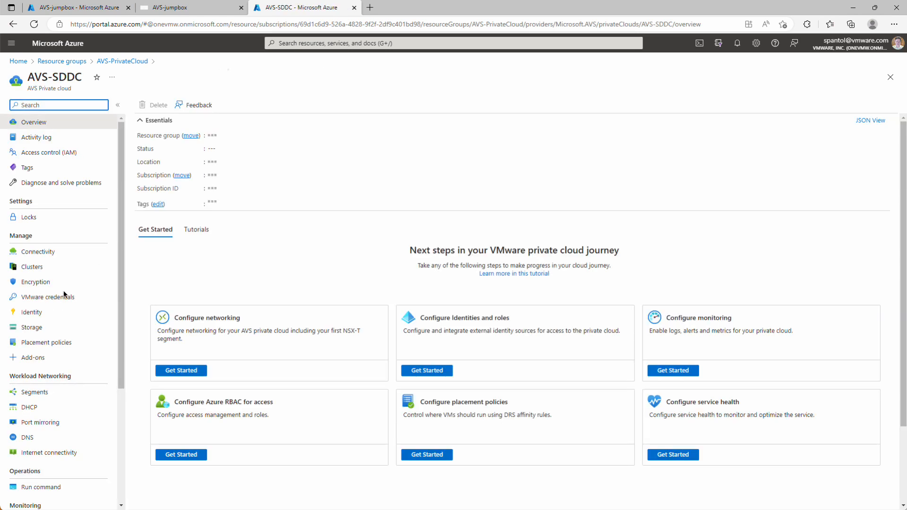
click(48, 297)
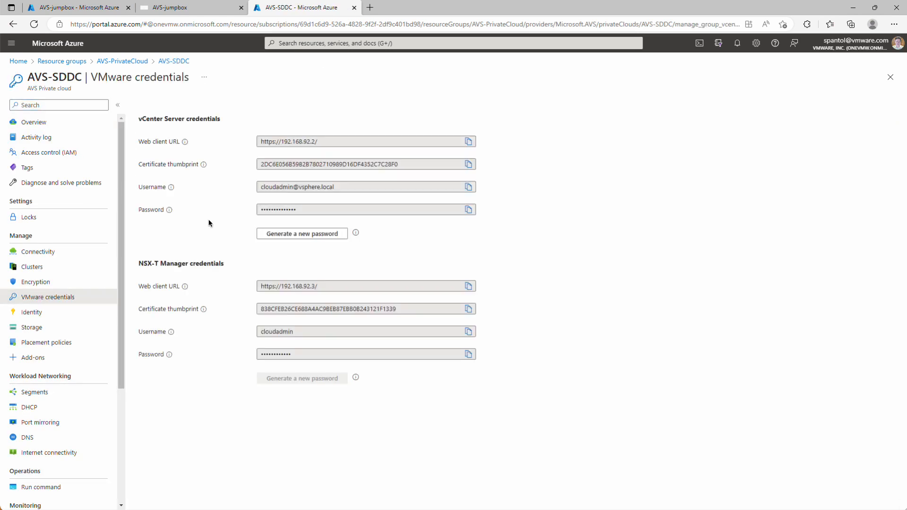
mouse_move(205, 186)
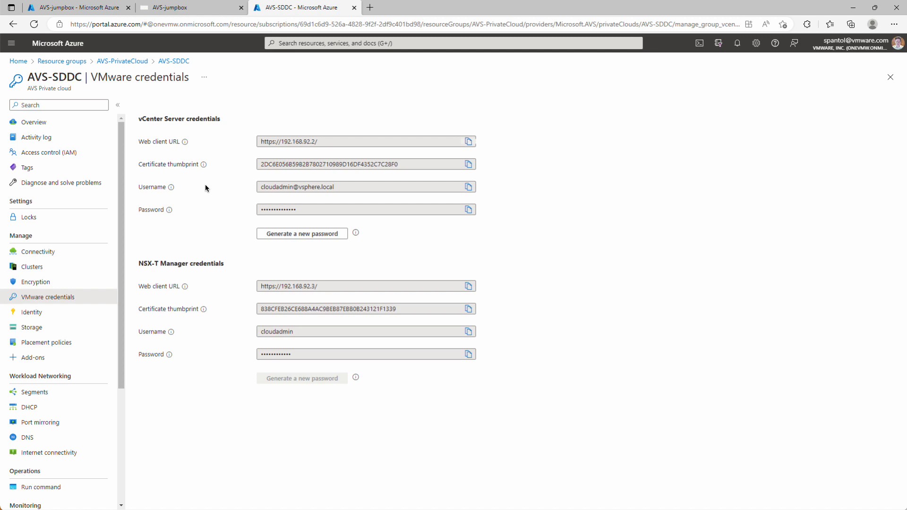
click(469, 141)
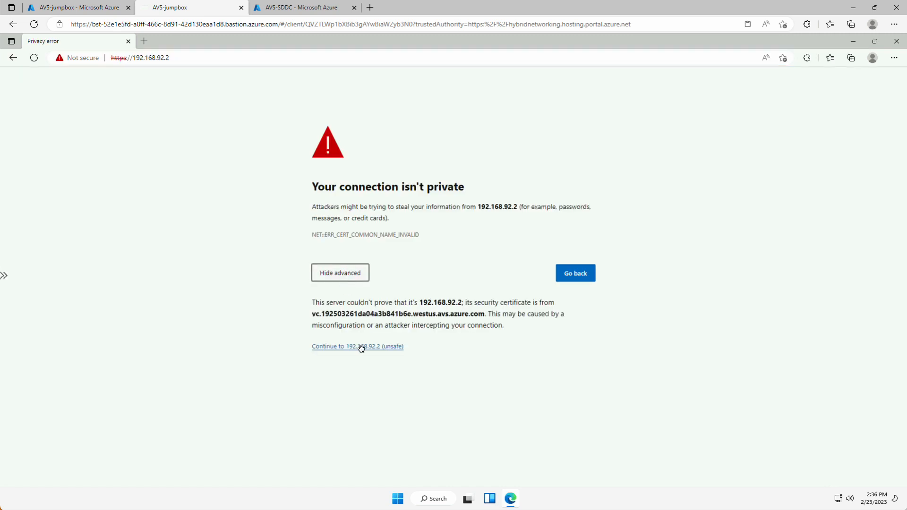
click(358, 346)
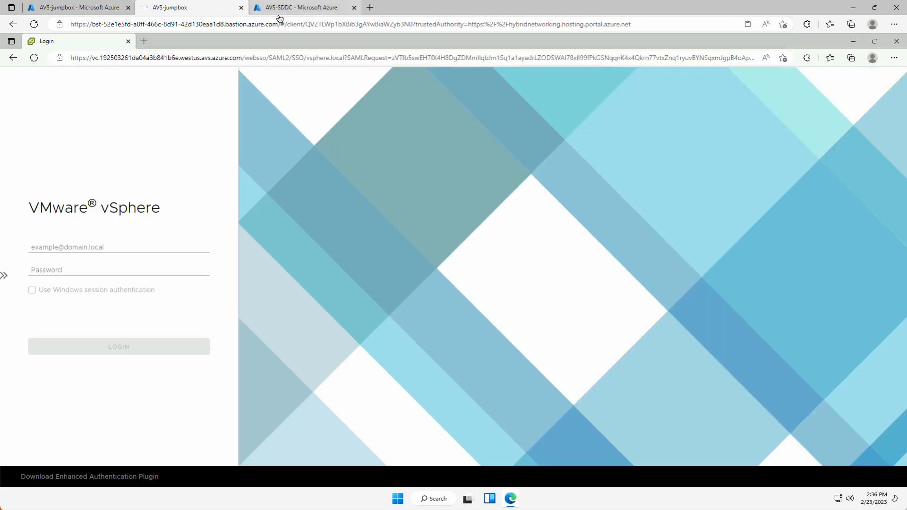
click(301, 7)
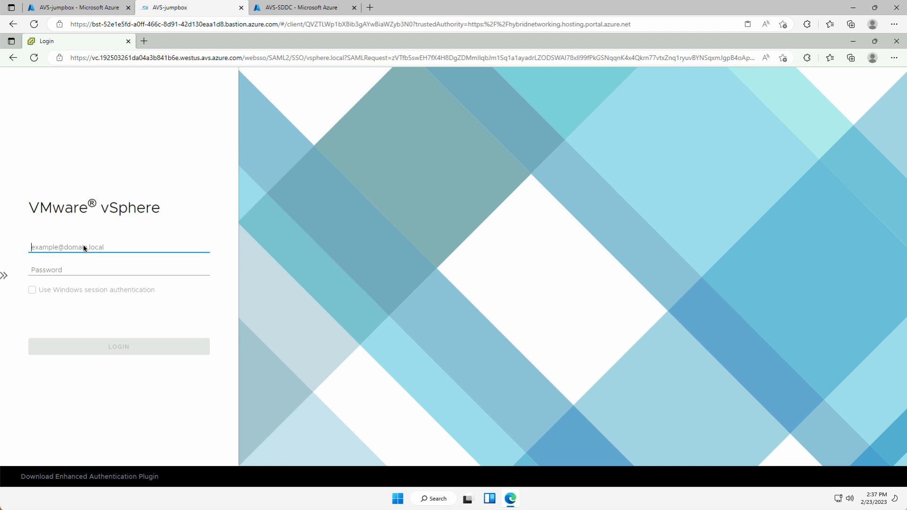
text(cloudadmin@vsphere.local)
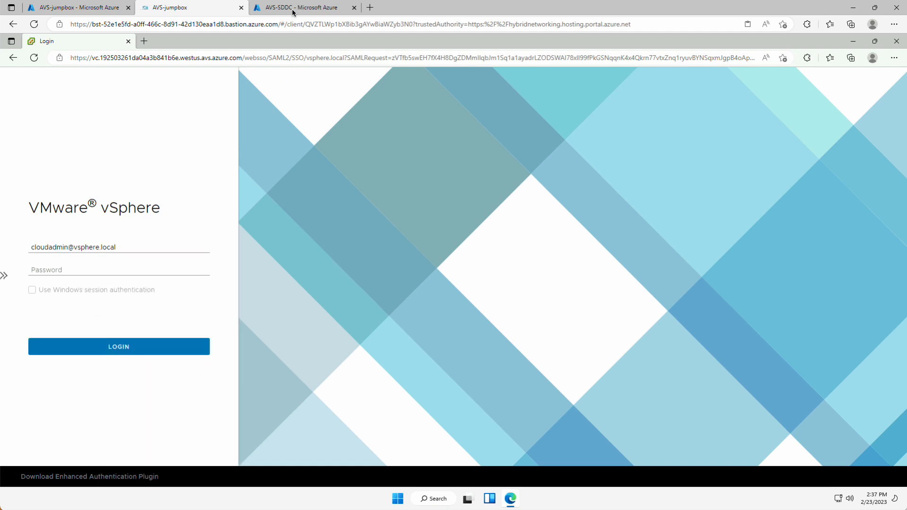
click(301, 7)
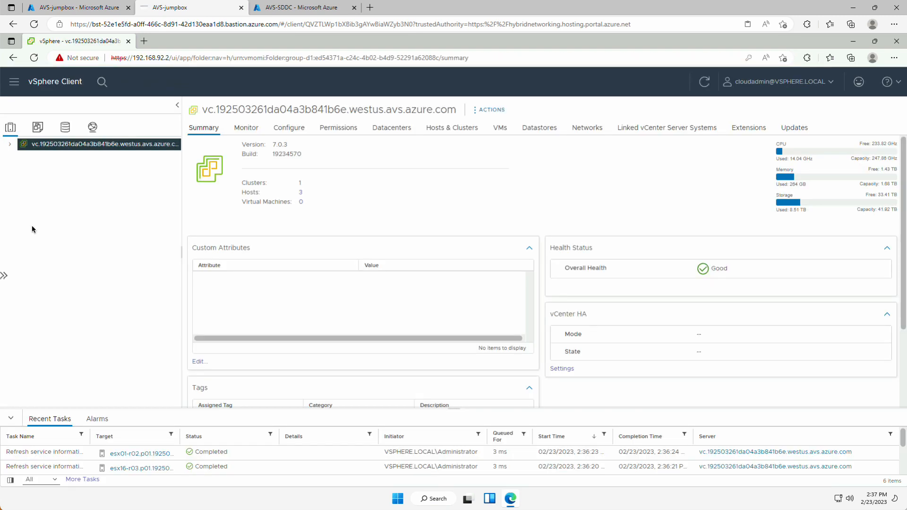
- Expand the vSphere inventory to Cluster-1's three ESXi hosts, then return to the Azure portal
click(10, 144)
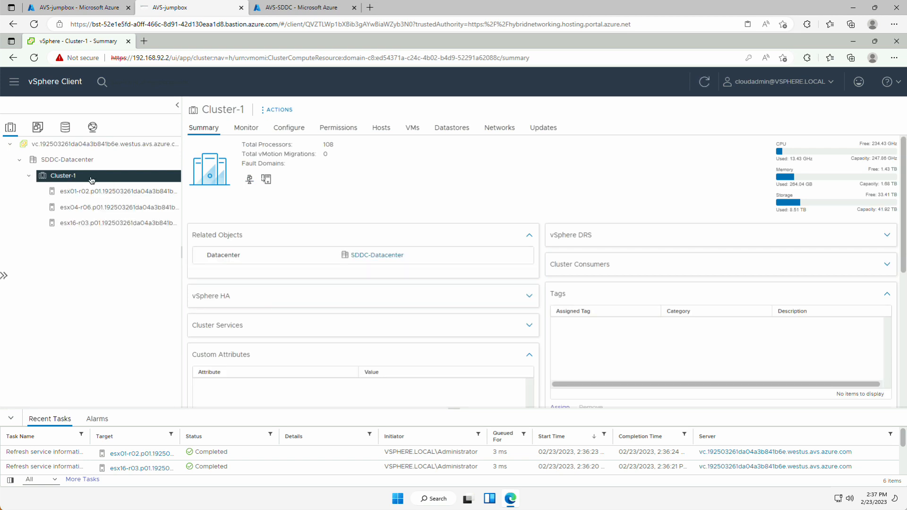
mouse_move(176, 105)
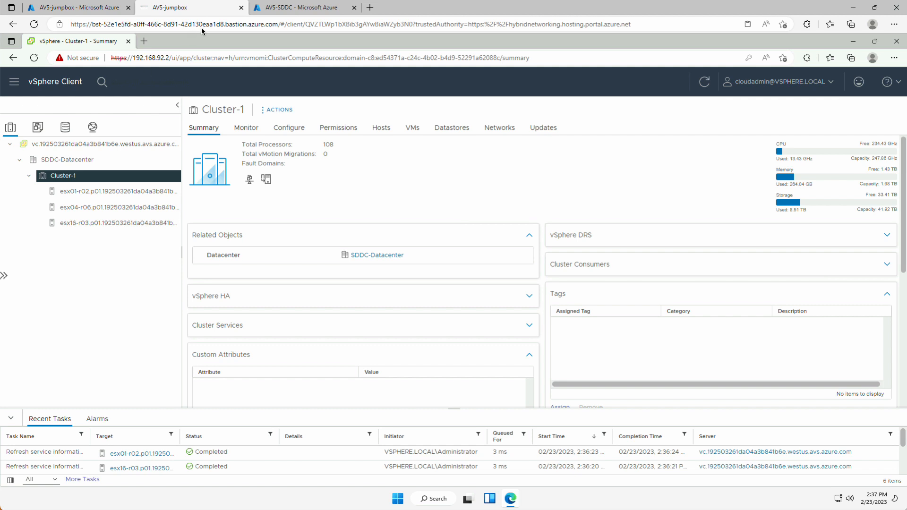
click(297, 7)
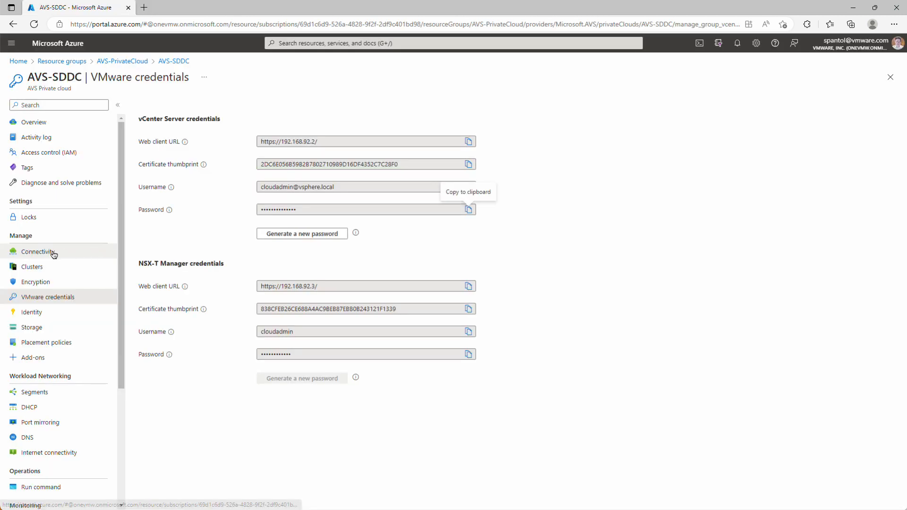
- Open the ExpressRoute Global Reach add-connection form and paste the circuit ID
click(39, 251)
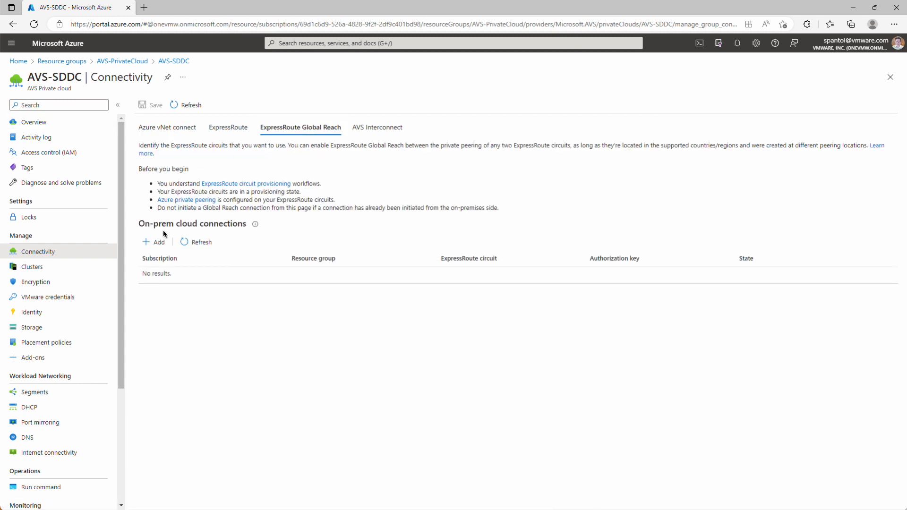
click(154, 242)
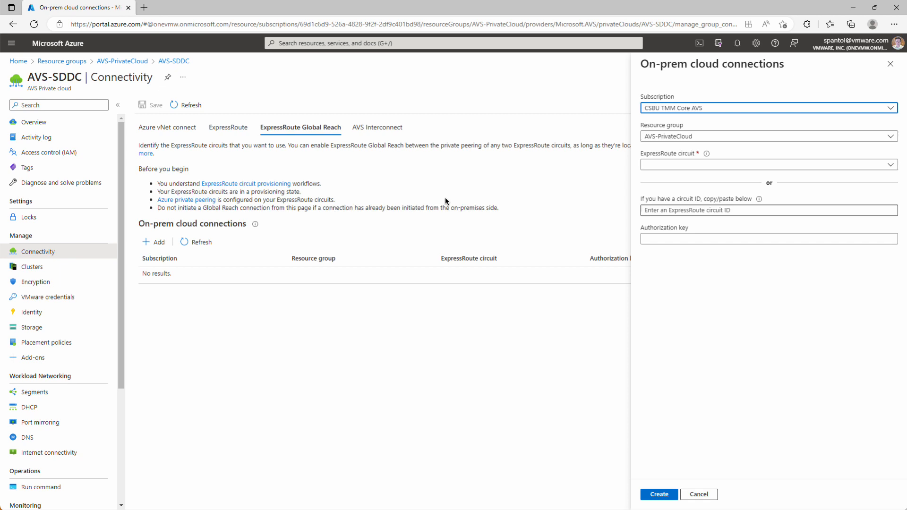
mouse_move(703, 212)
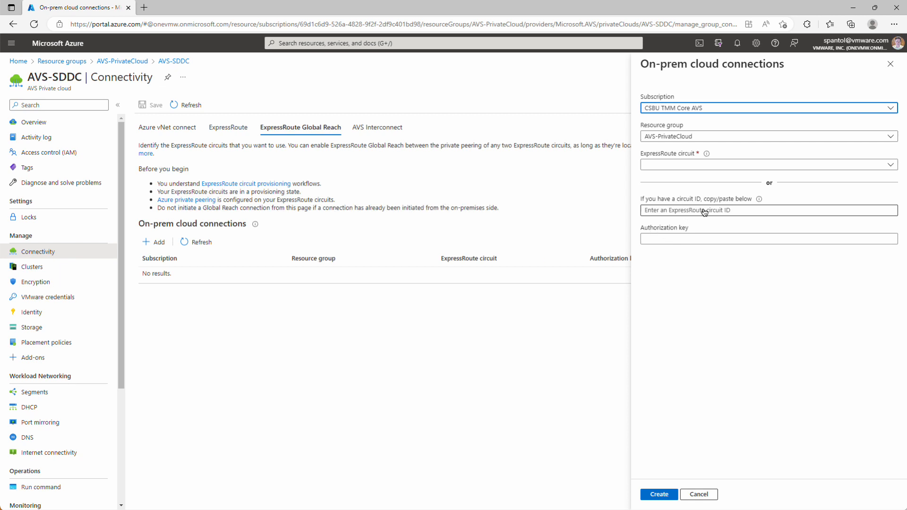
mouse_move(687, 219)
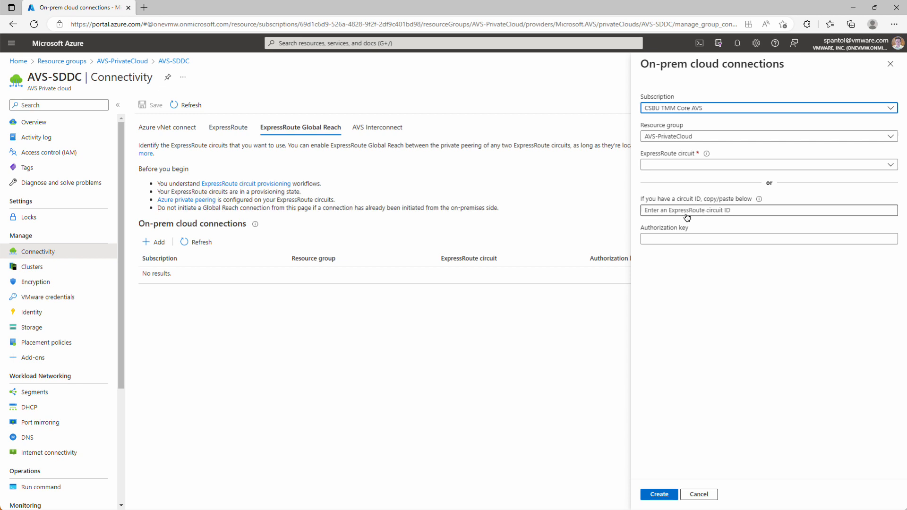
right_click(768, 238)
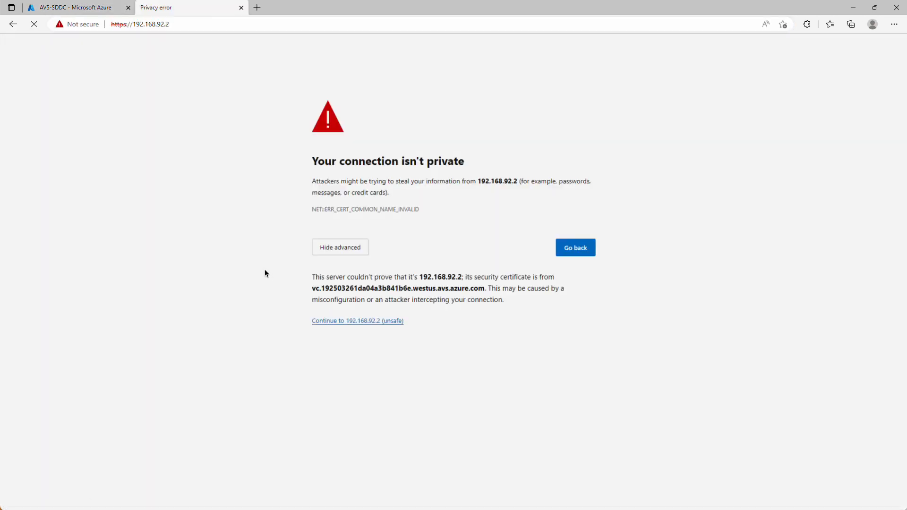
click(357, 320)
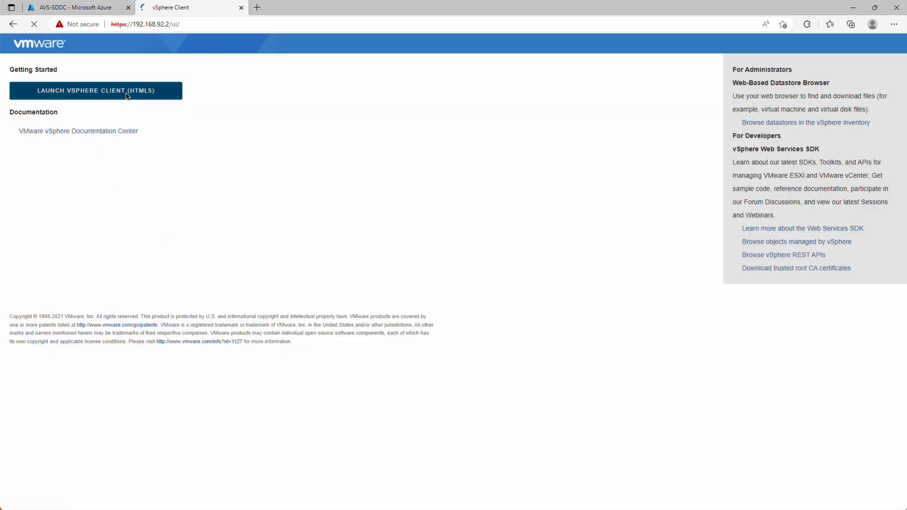
click(96, 91)
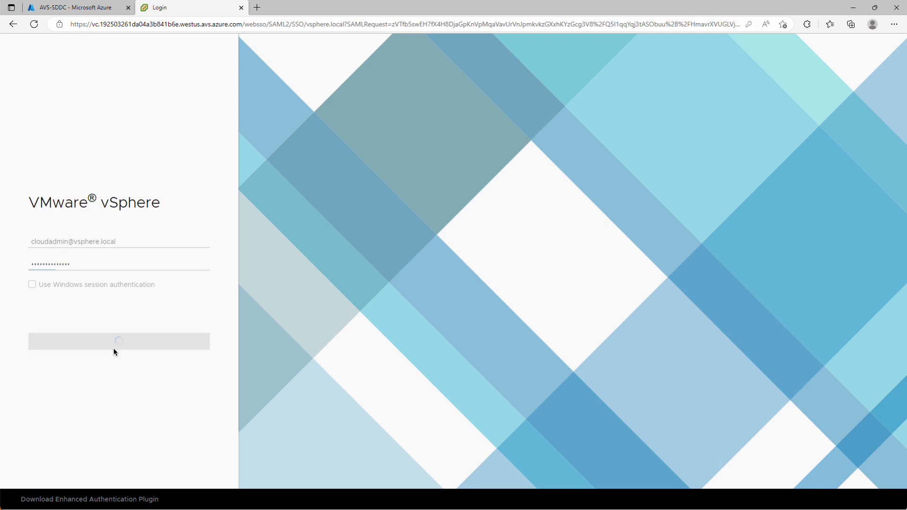
click(118, 340)
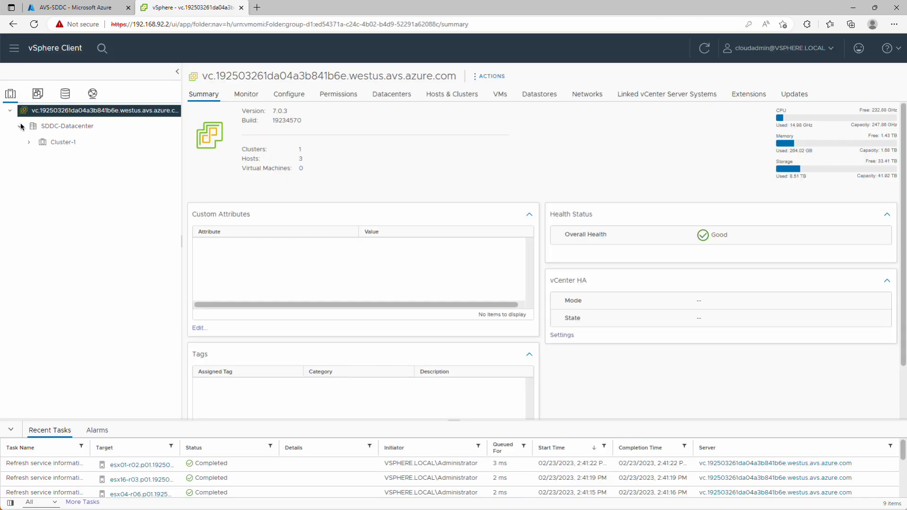
click(62, 142)
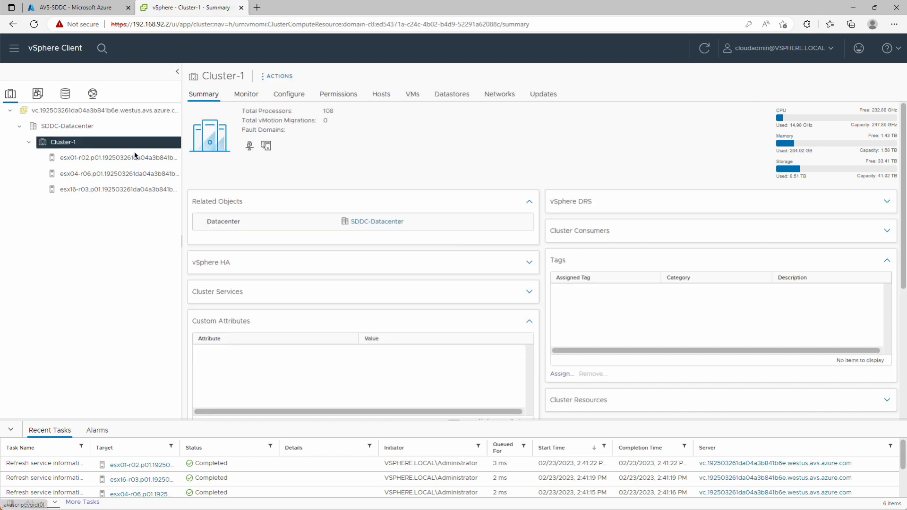